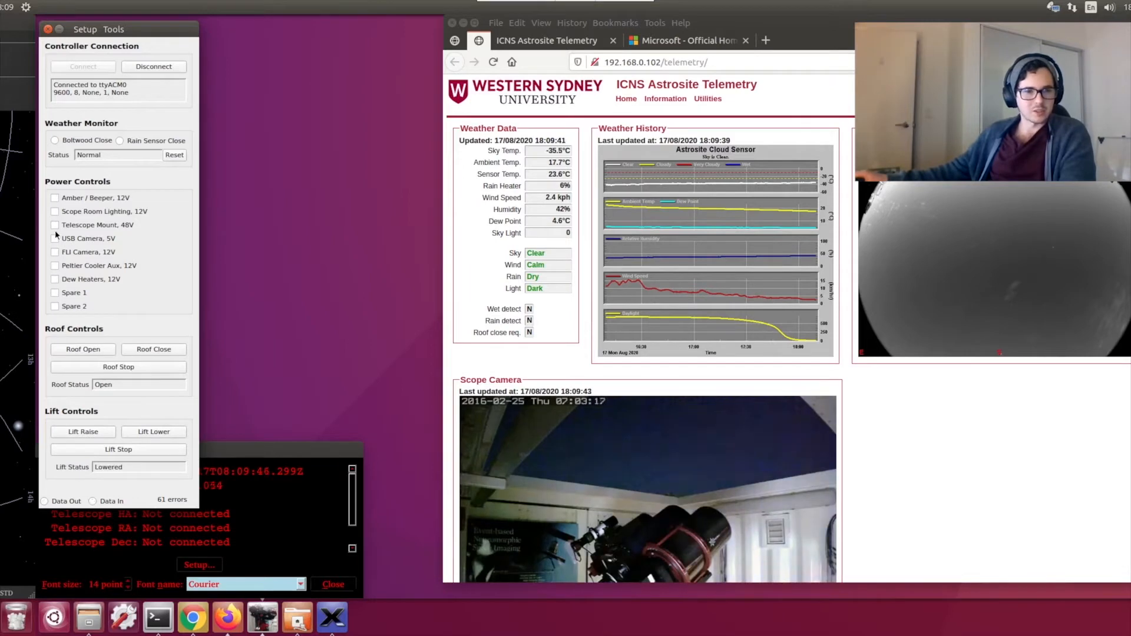
Step: Switch on Telescope Mount 48V, USB Camera 5V, FLI Camera 12V and Peltier Cooler Aux 12V
click(92, 501)
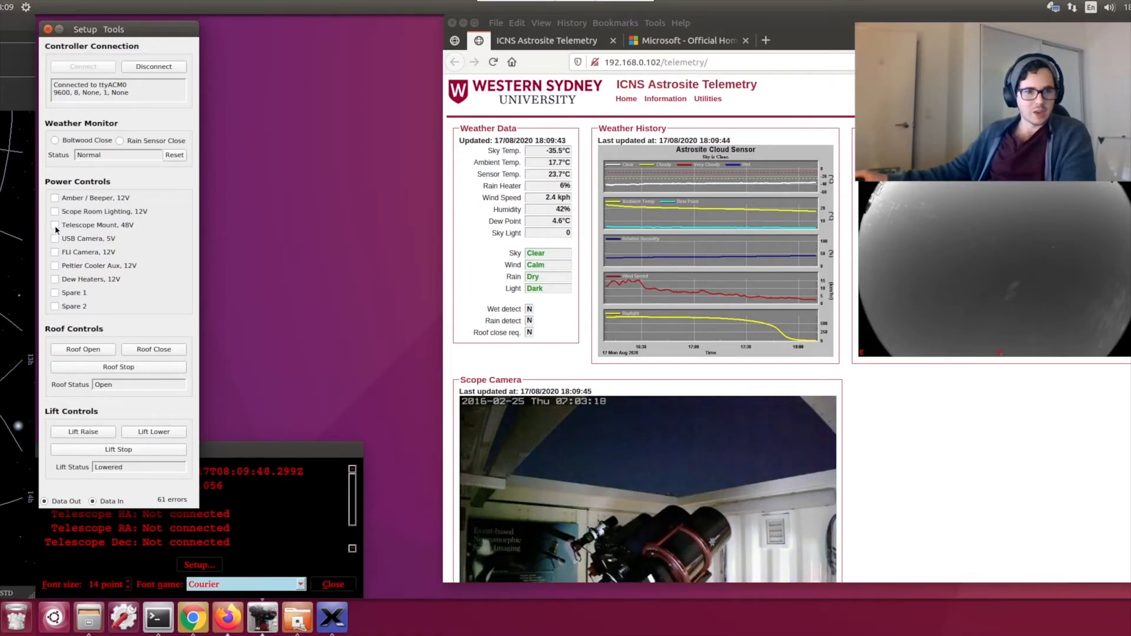
click(55, 225)
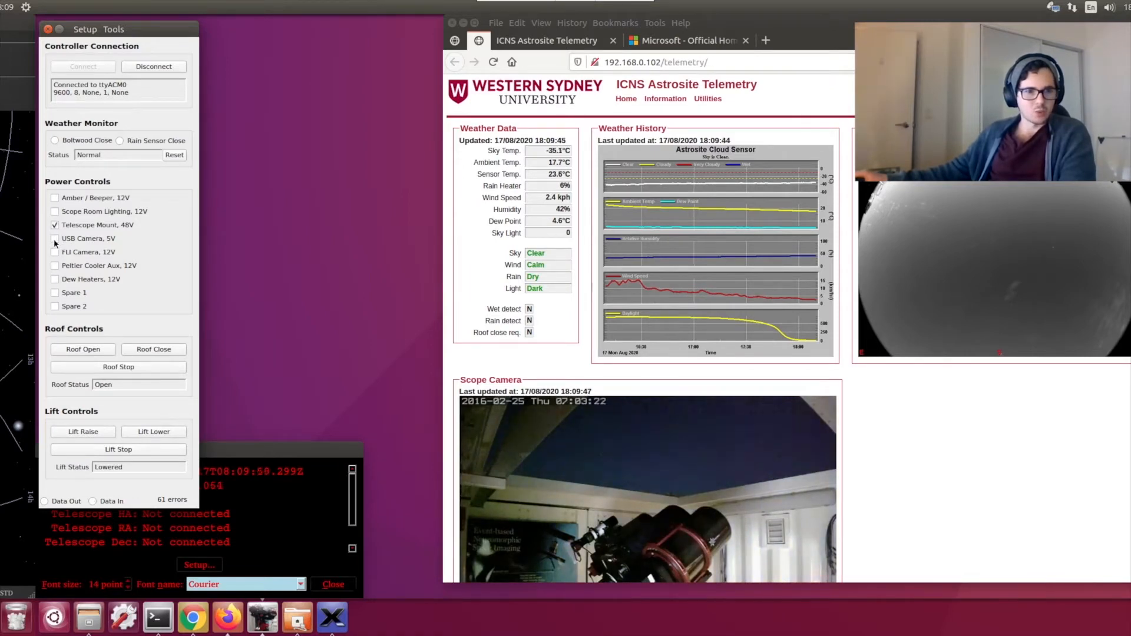
click(55, 252)
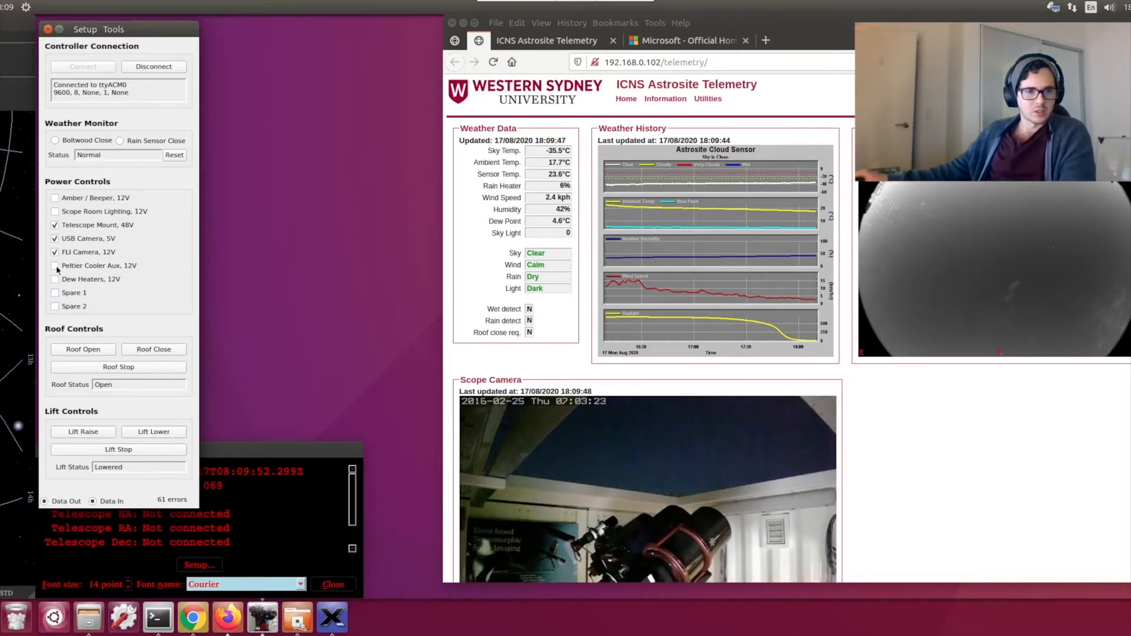
click(54, 266)
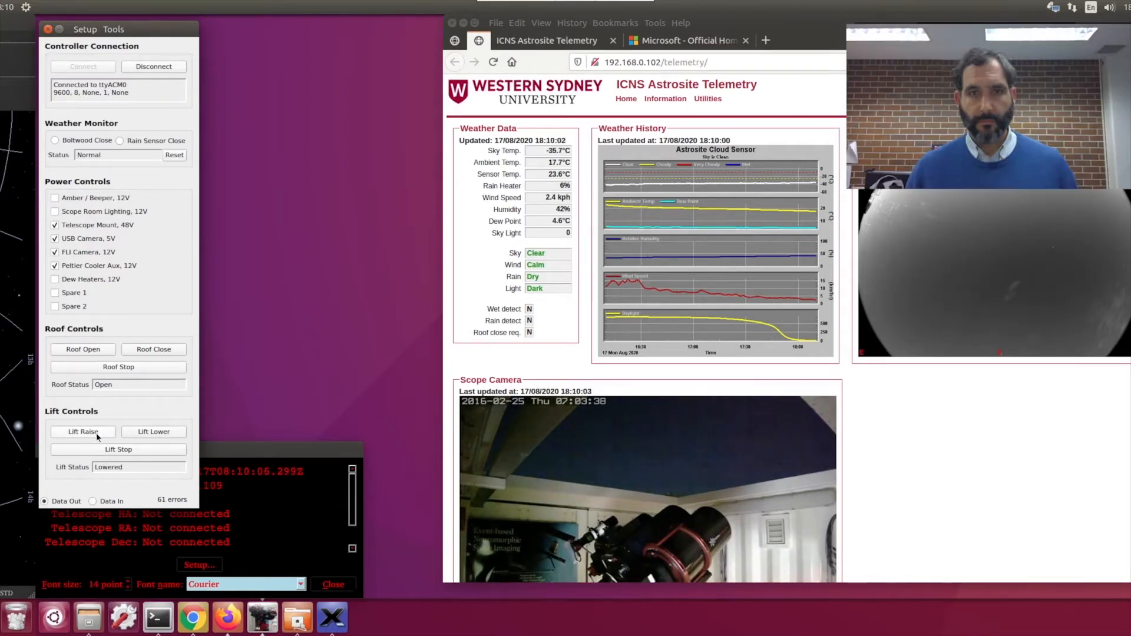
Step: Start raising the lift with Lift Raise under Lift Controls
click(82, 431)
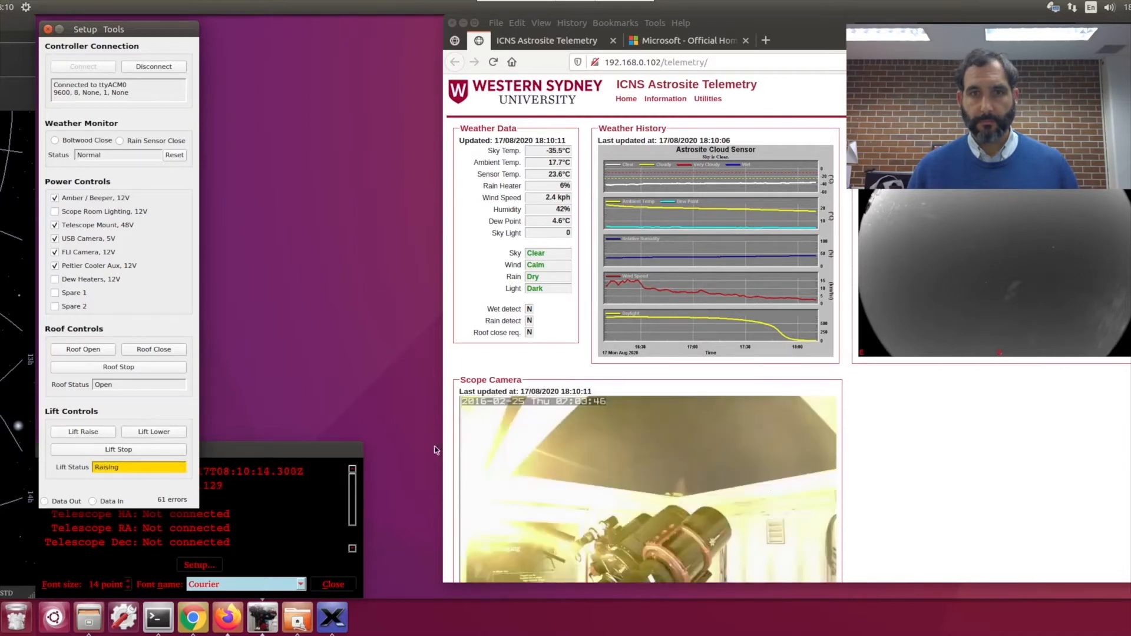